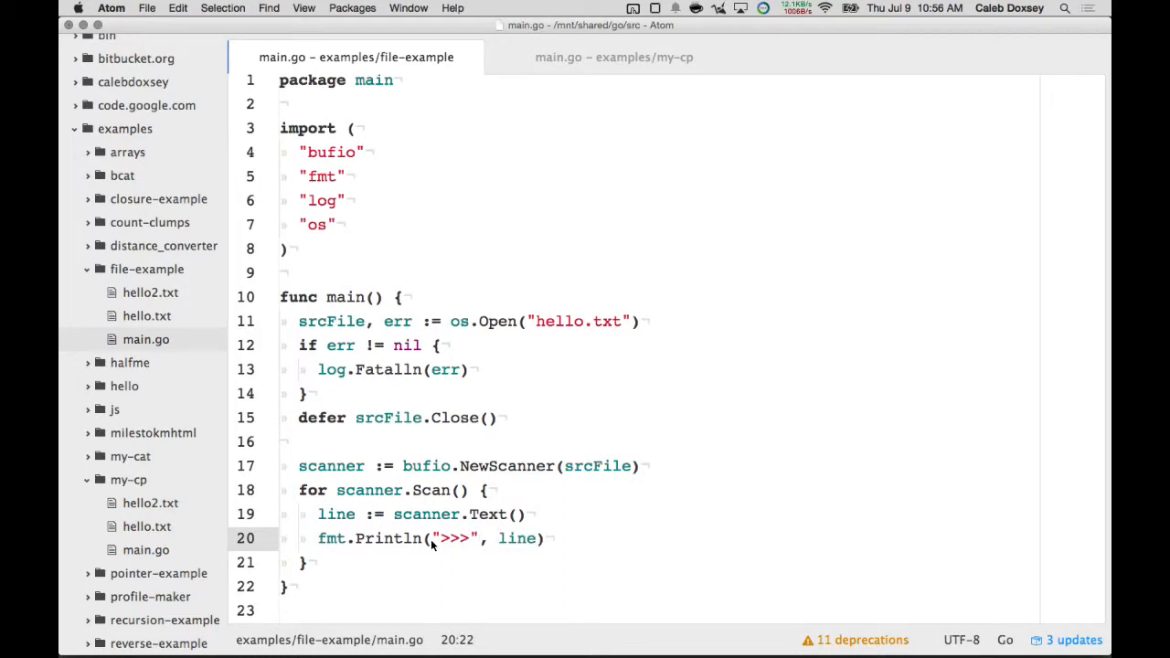
Step: Rewrite file-example/hello.txt to hold line #1, line #2 and line #3
{"action": "left_click", "coordinate": [615, 56]}
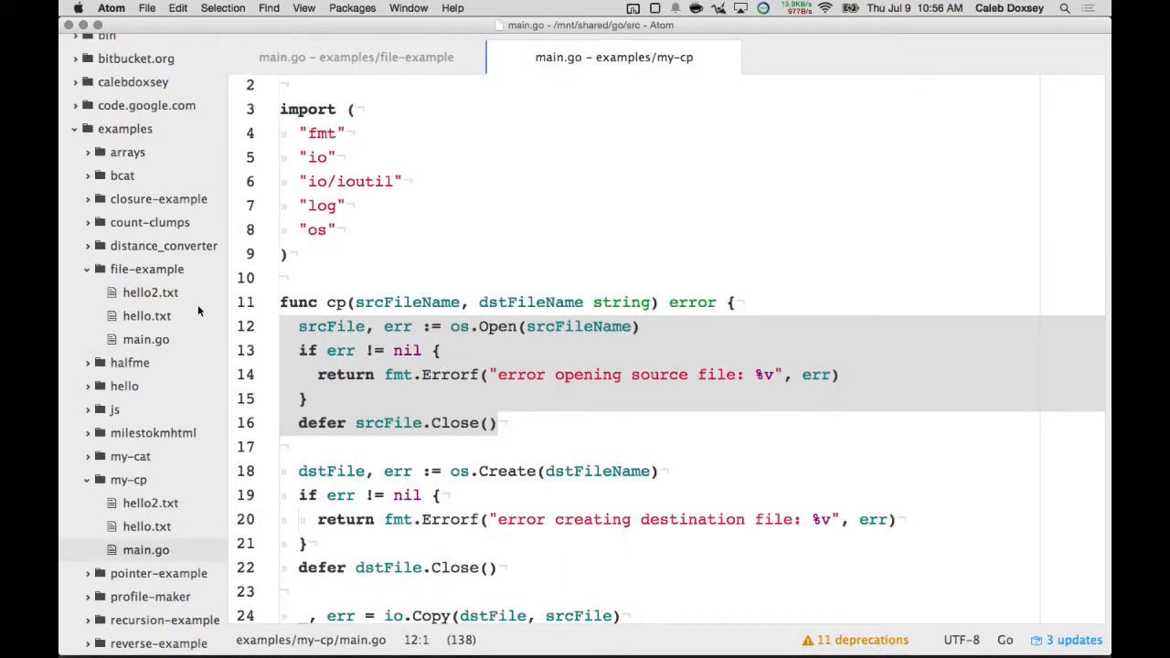
{"action": "left_click", "coordinate": [146, 315]}
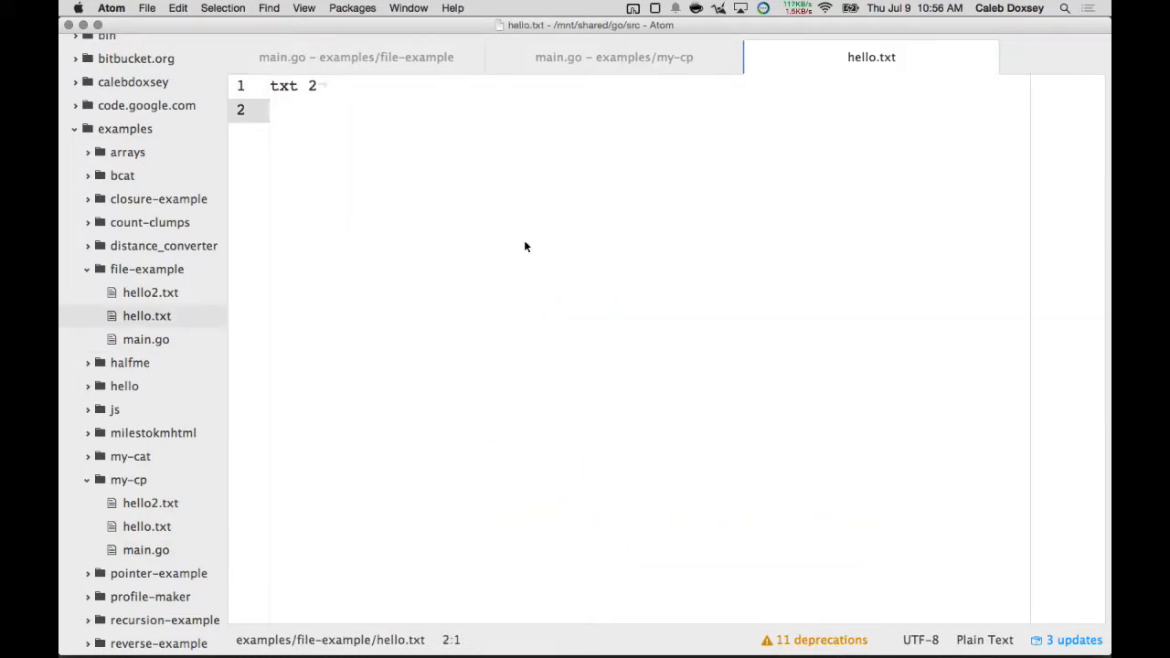
{"action": "type", "text": "line #1"}
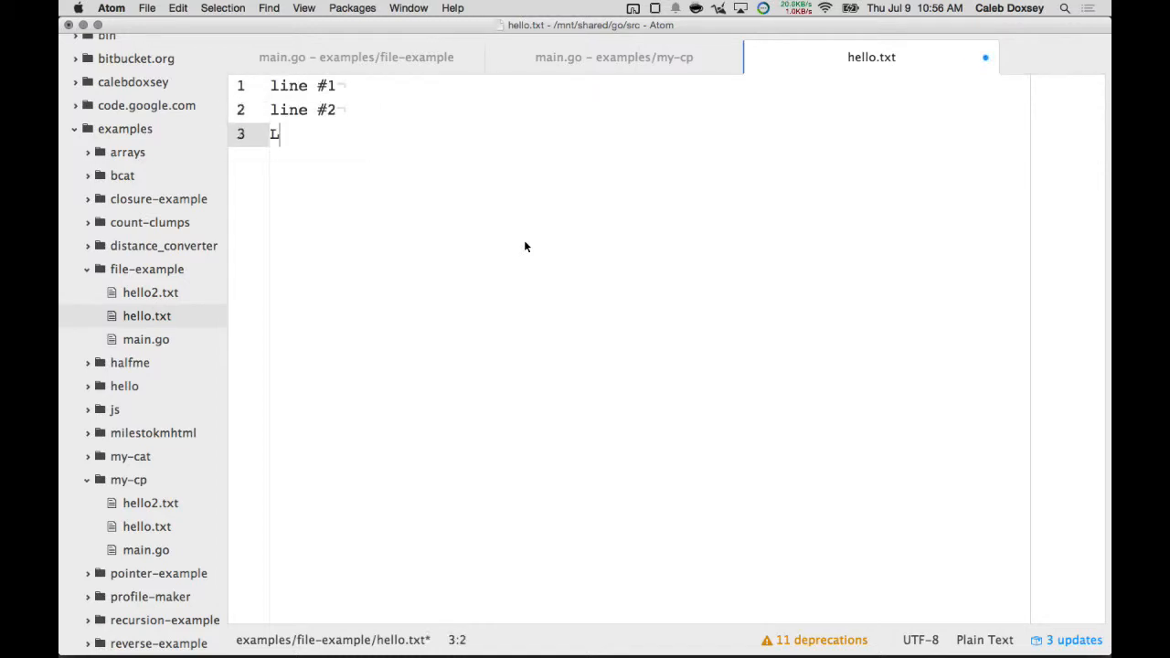
{"action": "type", "text": "ine #3"}
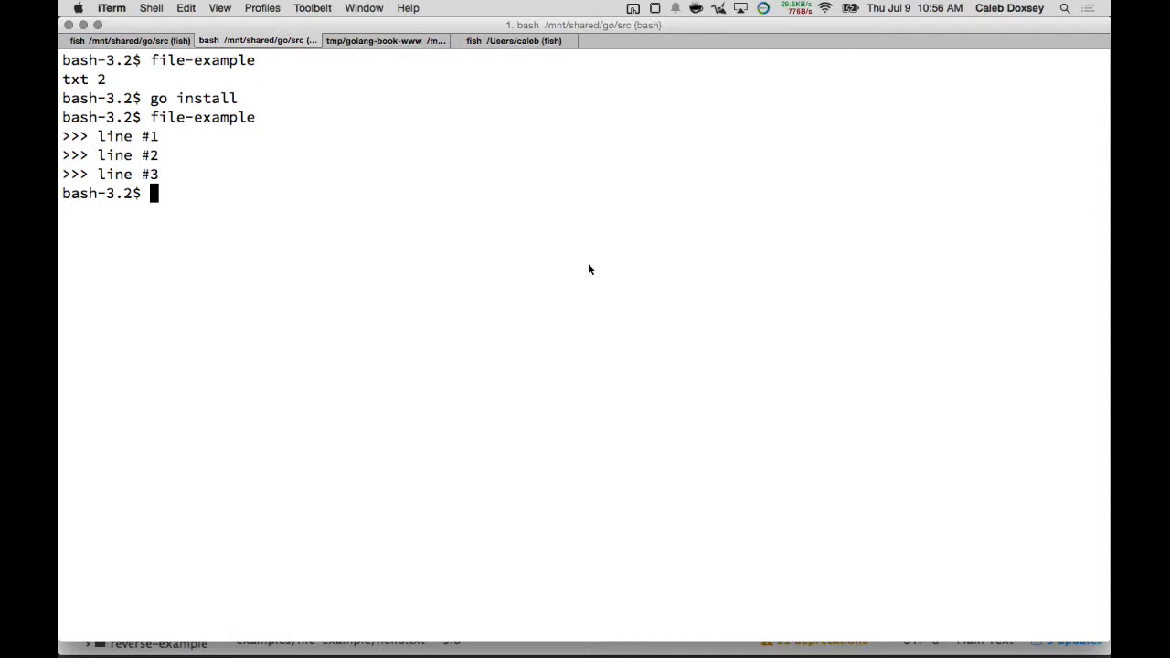
{"action": "mouse_move", "coordinate": [66, 142]}
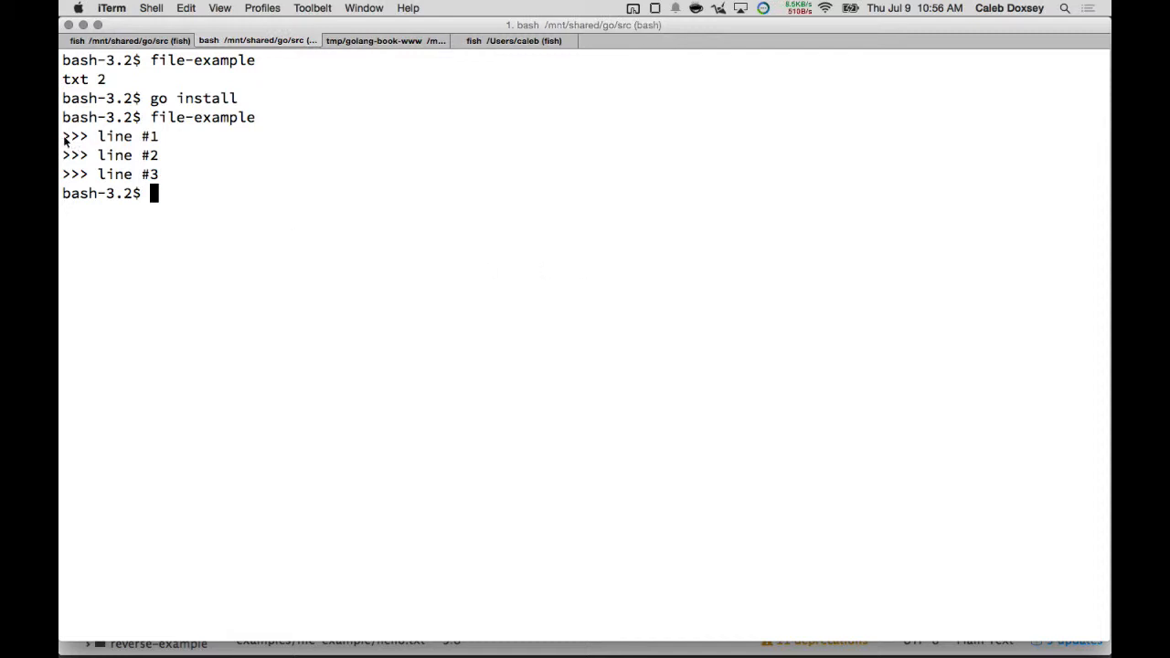
{"action": "mouse_move", "coordinate": [80, 199]}
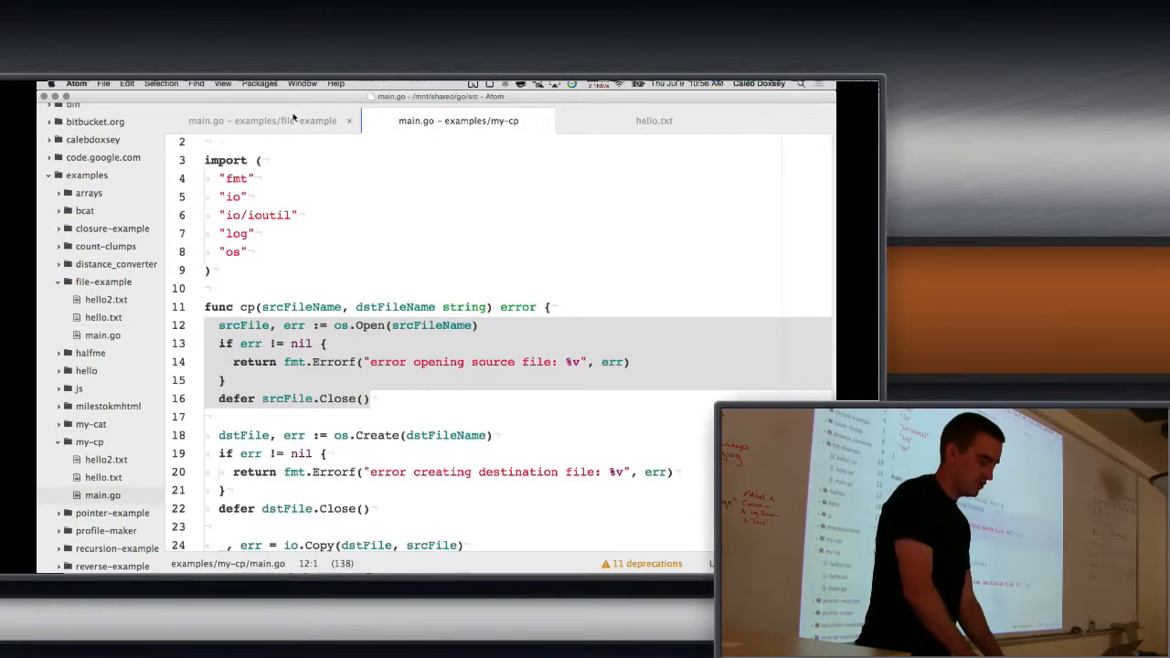
{"action": "left_click", "coordinate": [265, 121]}
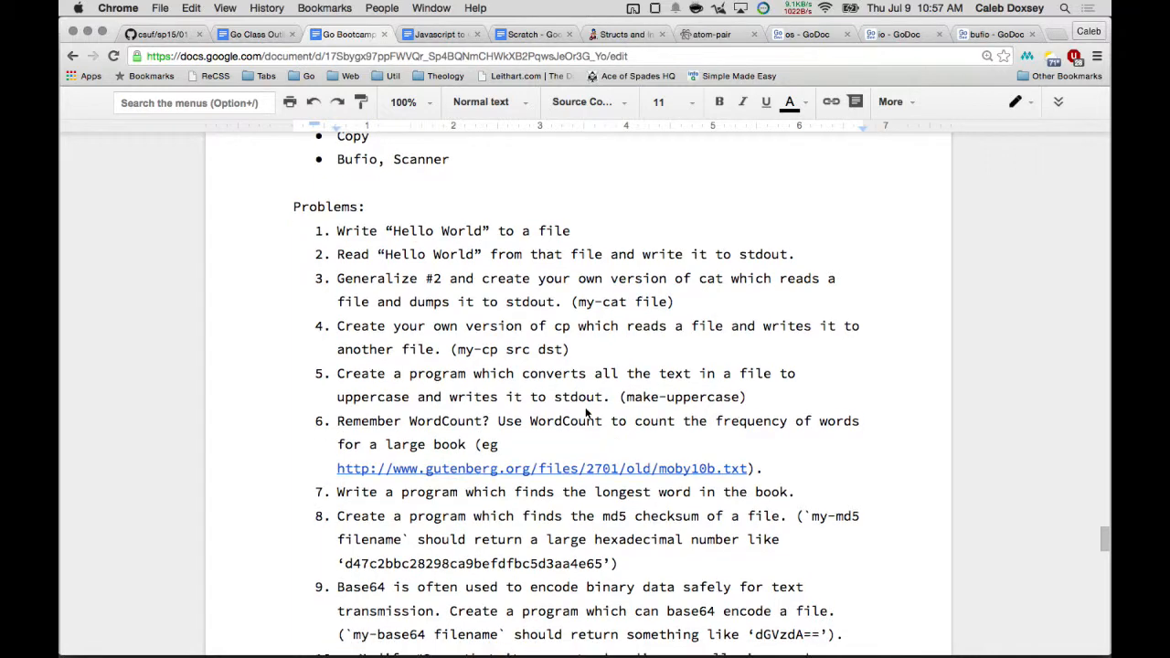
Step: Locate problem 5 in the Problems list and begin editing its wording
{"action": "scroll", "scroll_direction": "down", "scroll_amount": 3}
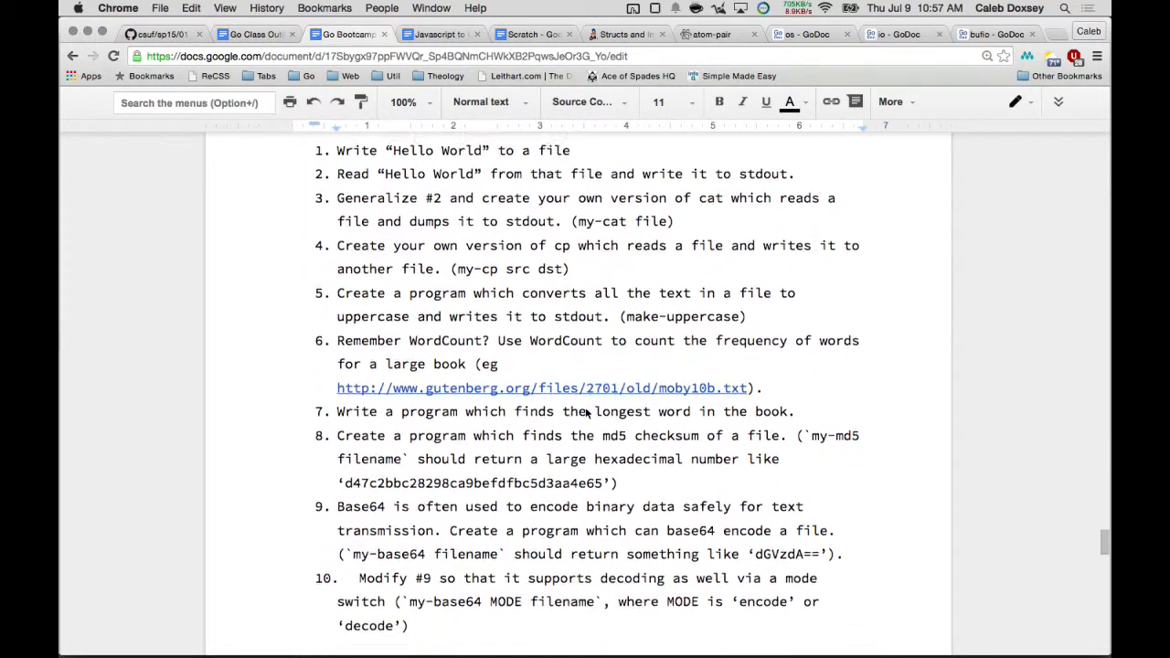
{"action": "scroll", "scroll_direction": "up", "scroll_amount": 3}
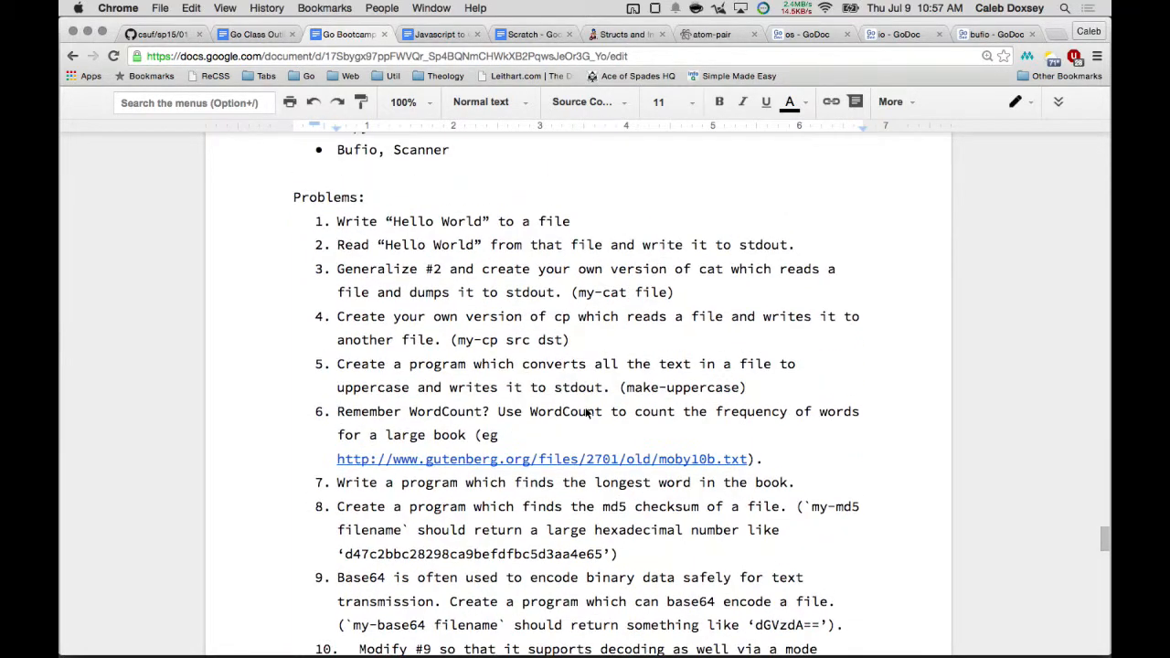
{"action": "scroll", "scroll_direction": "up", "scroll_amount": 3}
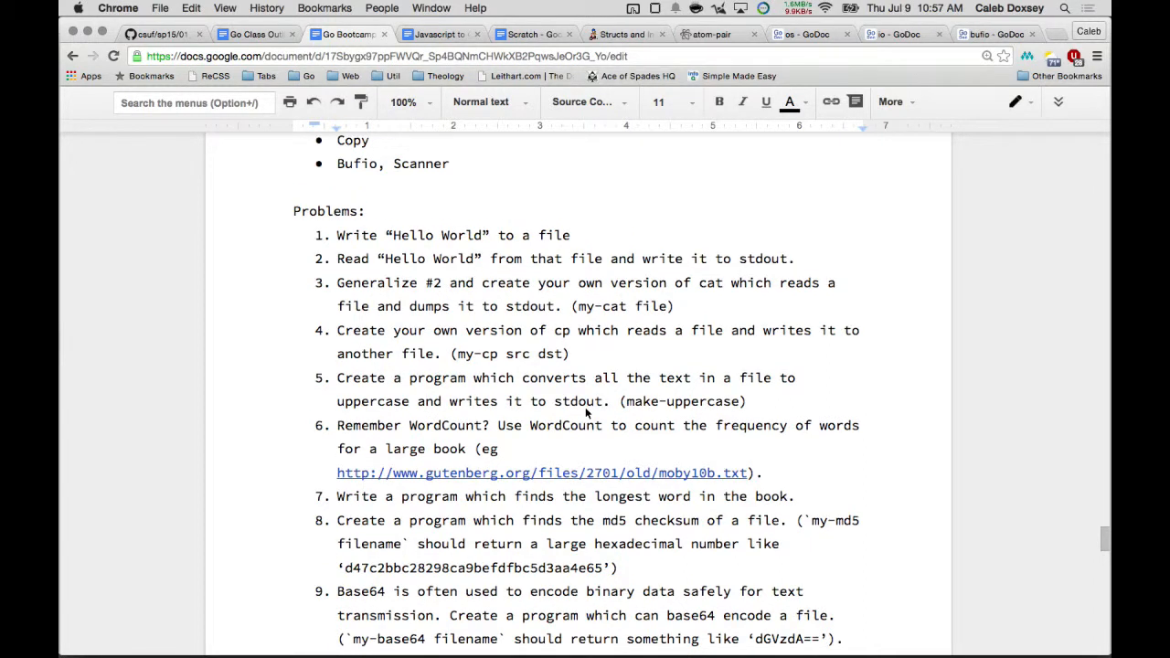
{"action": "mouse_move", "coordinate": [640, 413]}
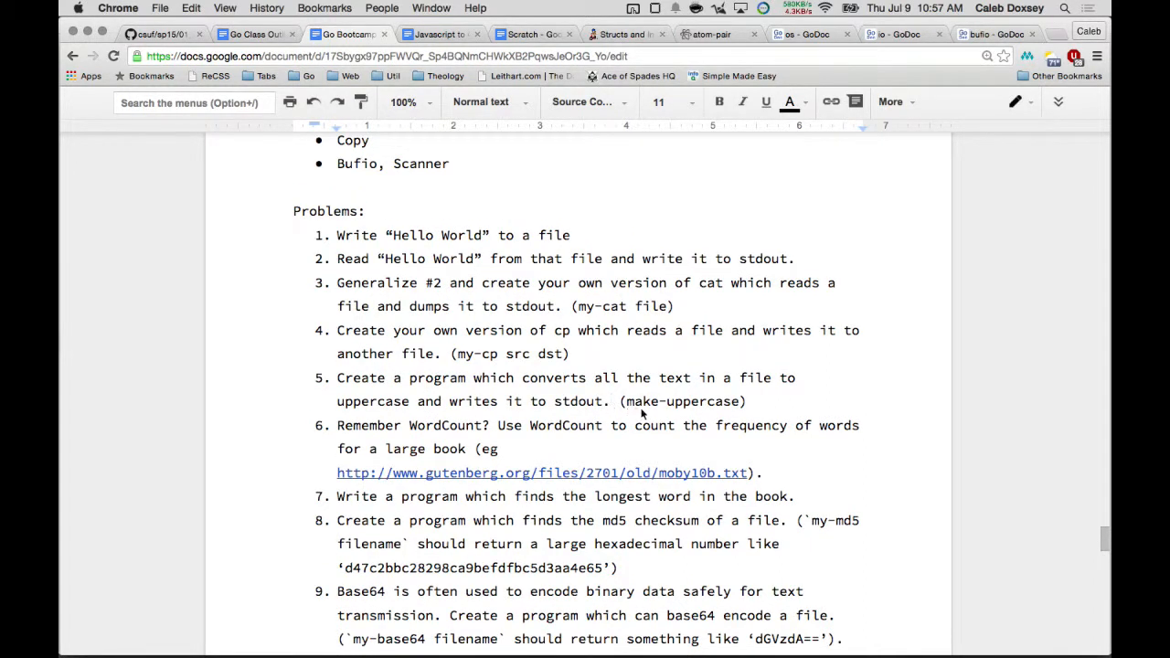
{"action": "left_click", "coordinate": [611, 402]}
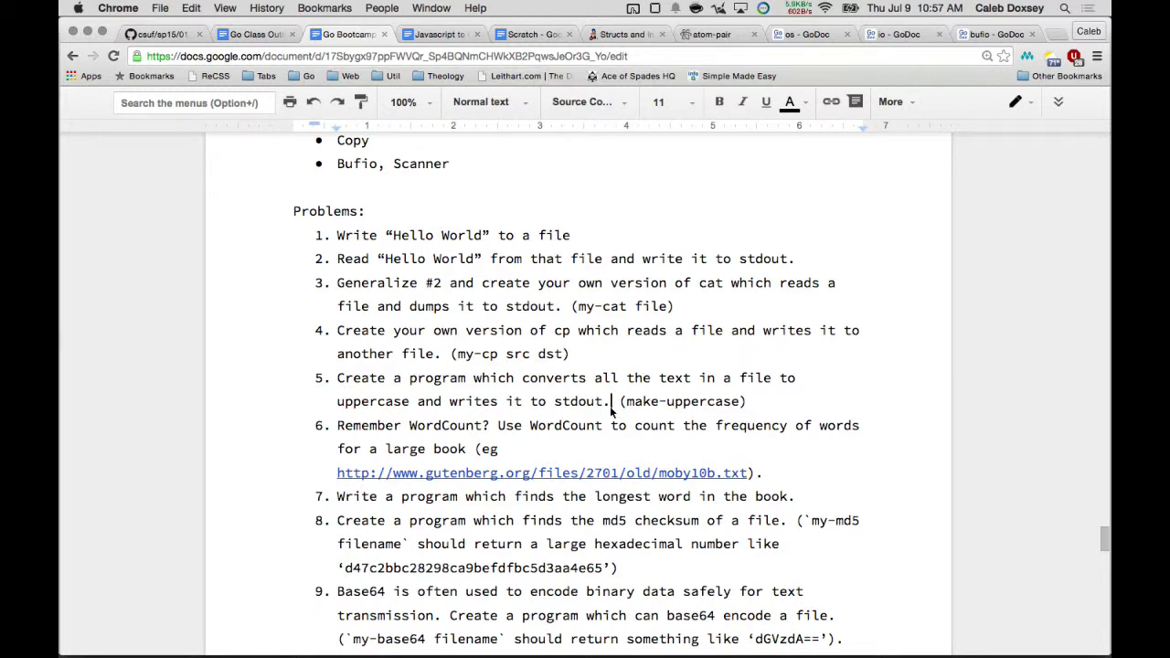
Step: Replace 'all the text' with 'first character of each' in problem 5
{"action": "left_click", "coordinate": [594, 377]}
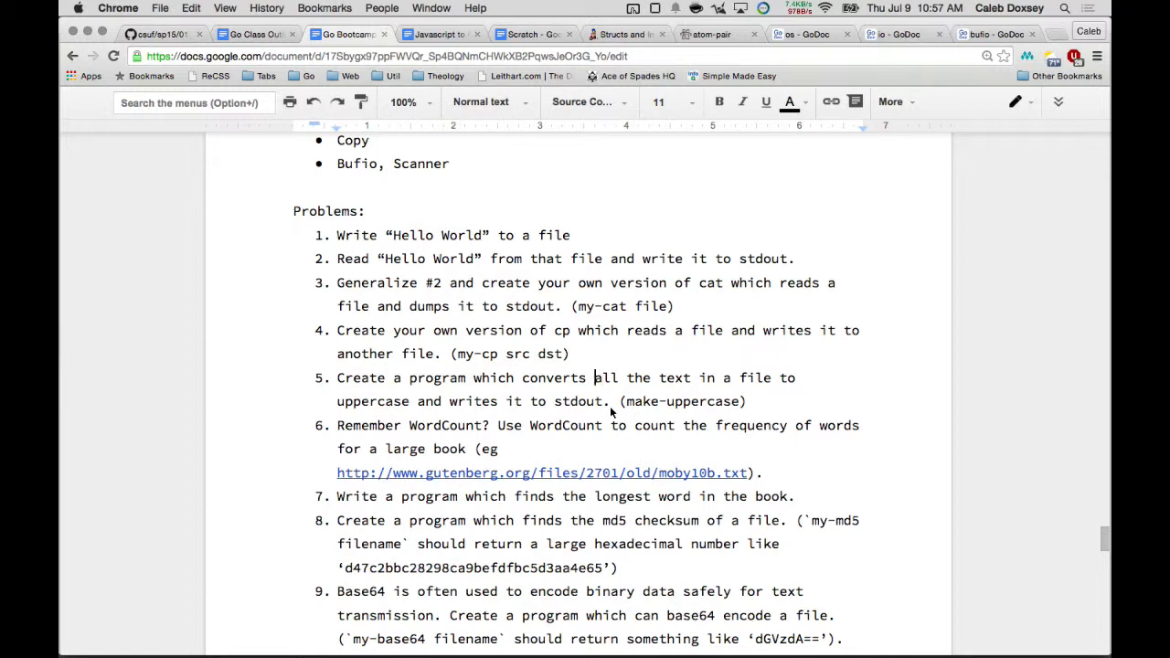
{"action": "left_click", "coordinate": [665, 377]}
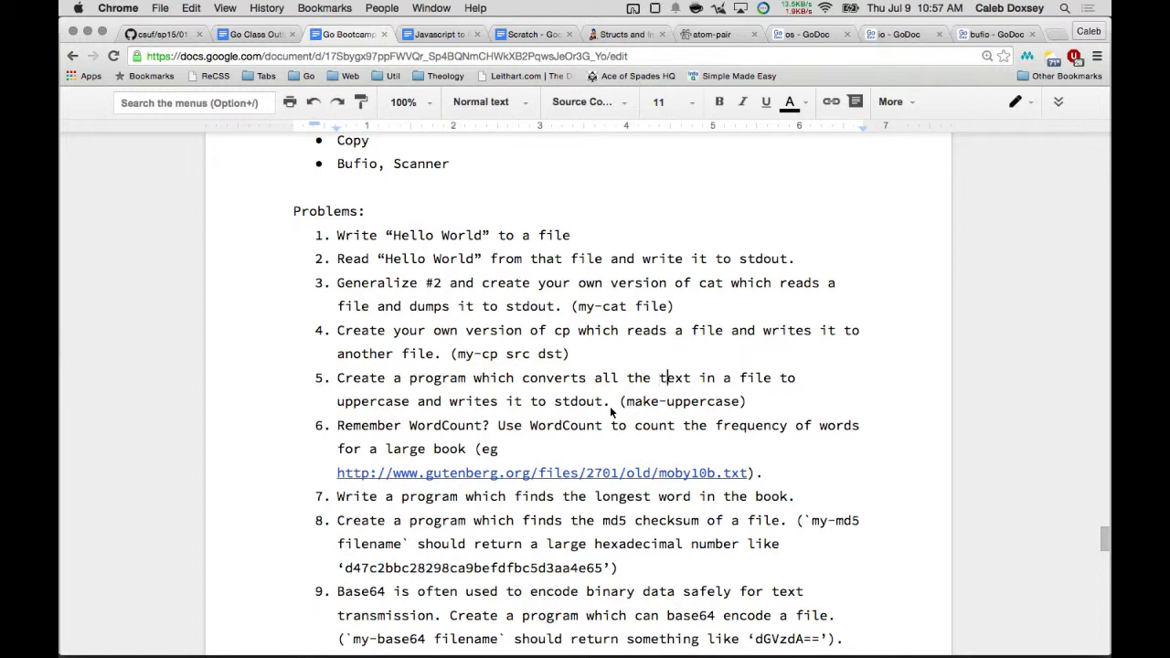
{"action": "double_click", "coordinate": [636, 376]}
{"action": "type", "text": "first cha"}
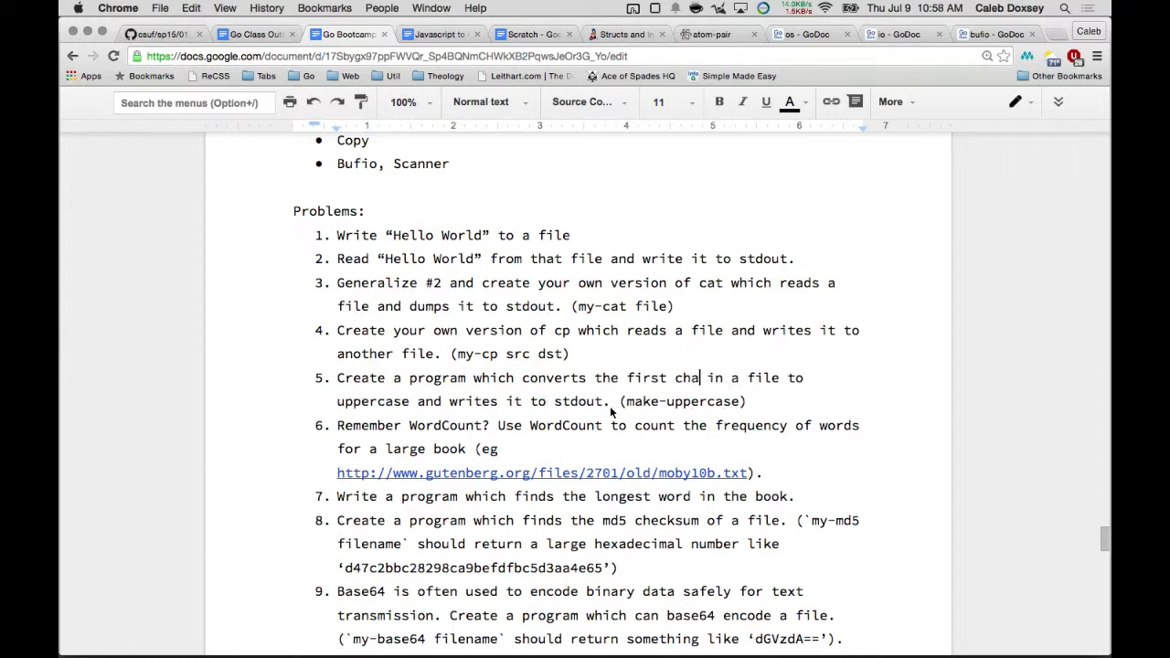
{"action": "type", "text": "racter of each"}
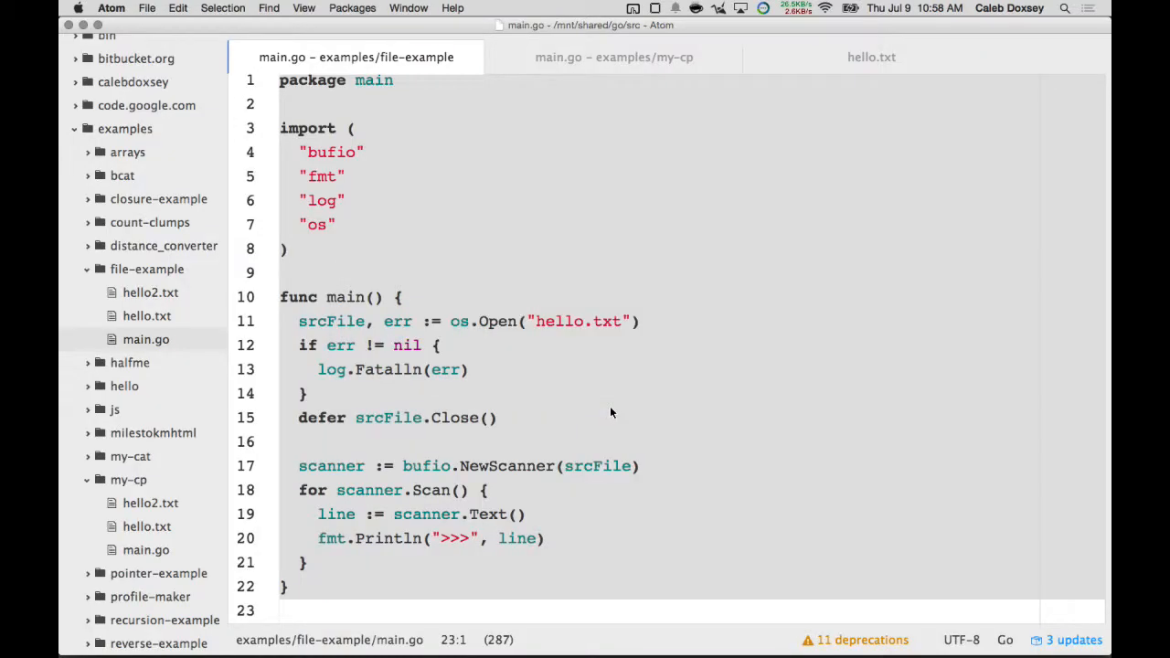
Step: Append Line #1, Line #2 and Line #3 below a blank gap in hello.txt
{"action": "left_click", "coordinate": [870, 57]}
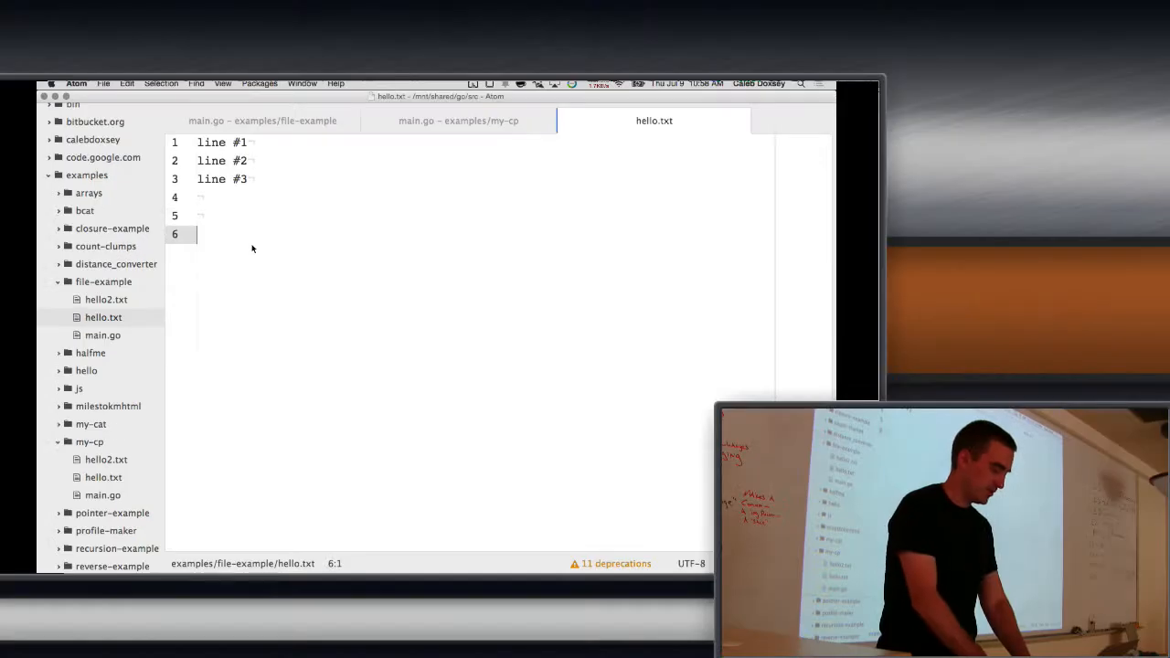
{"action": "type", "text": "Line #1"}
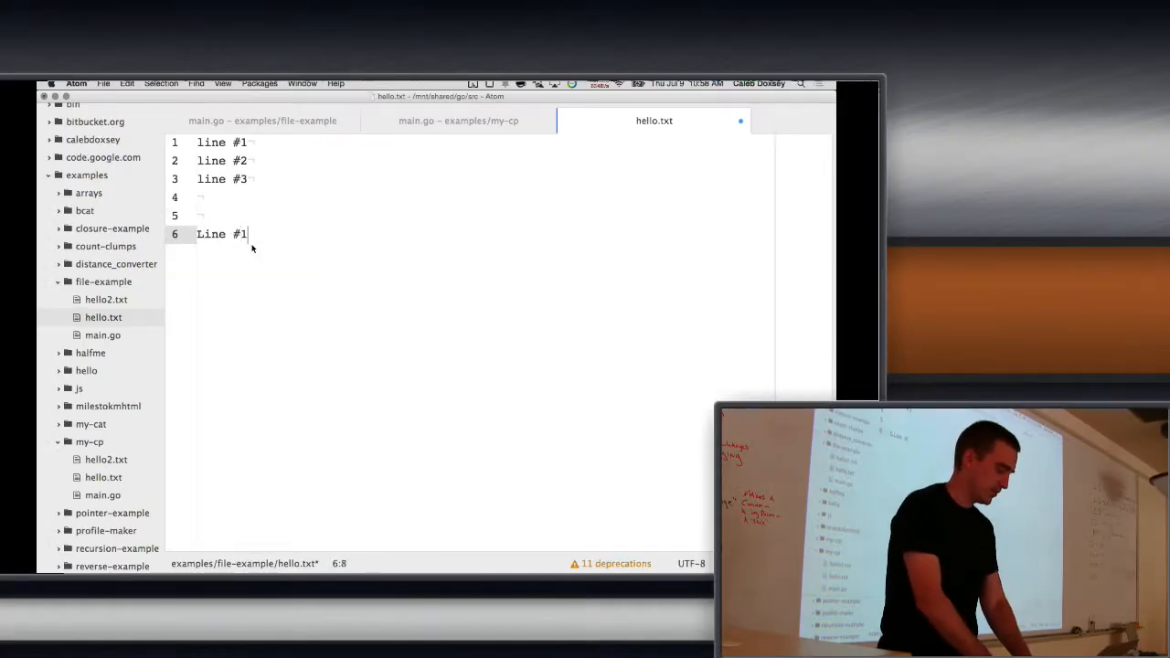
{"action": "type", "text": "Line #2"}
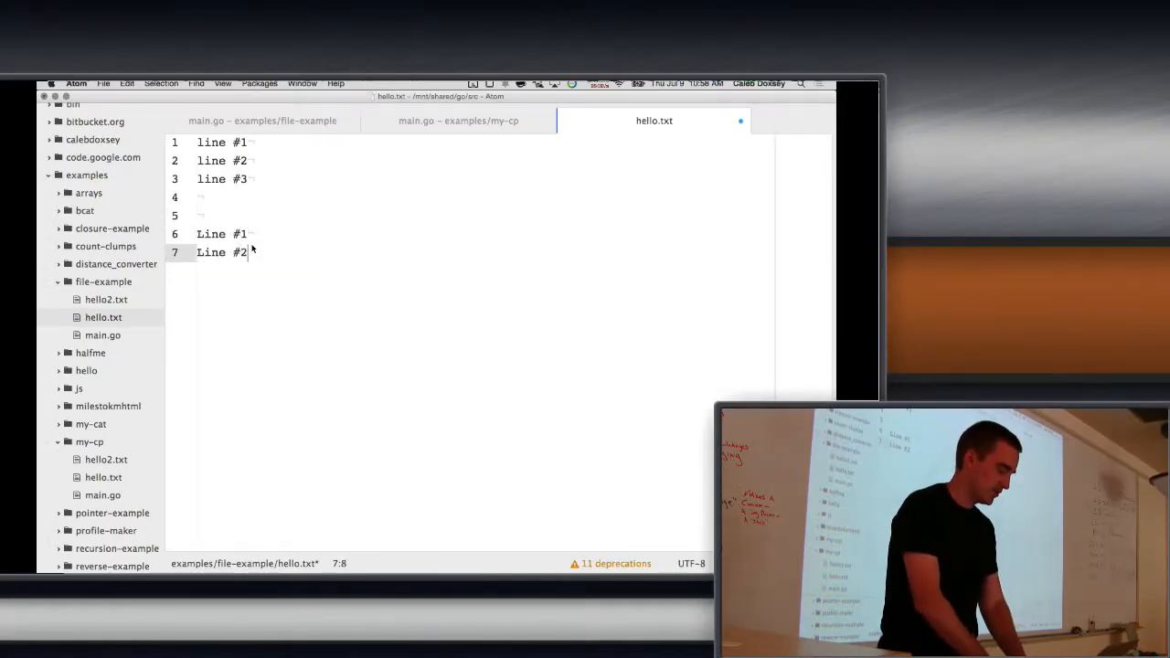
{"action": "type", "text": "Line #3"}
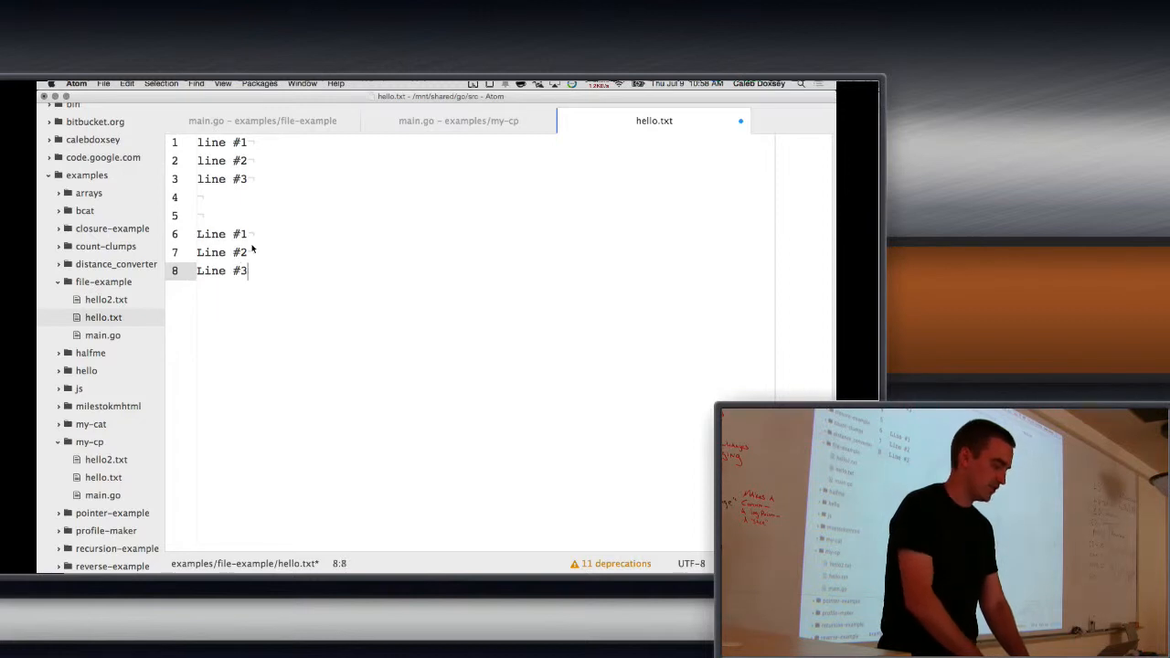
{"action": "mouse_move", "coordinate": [282, 315]}
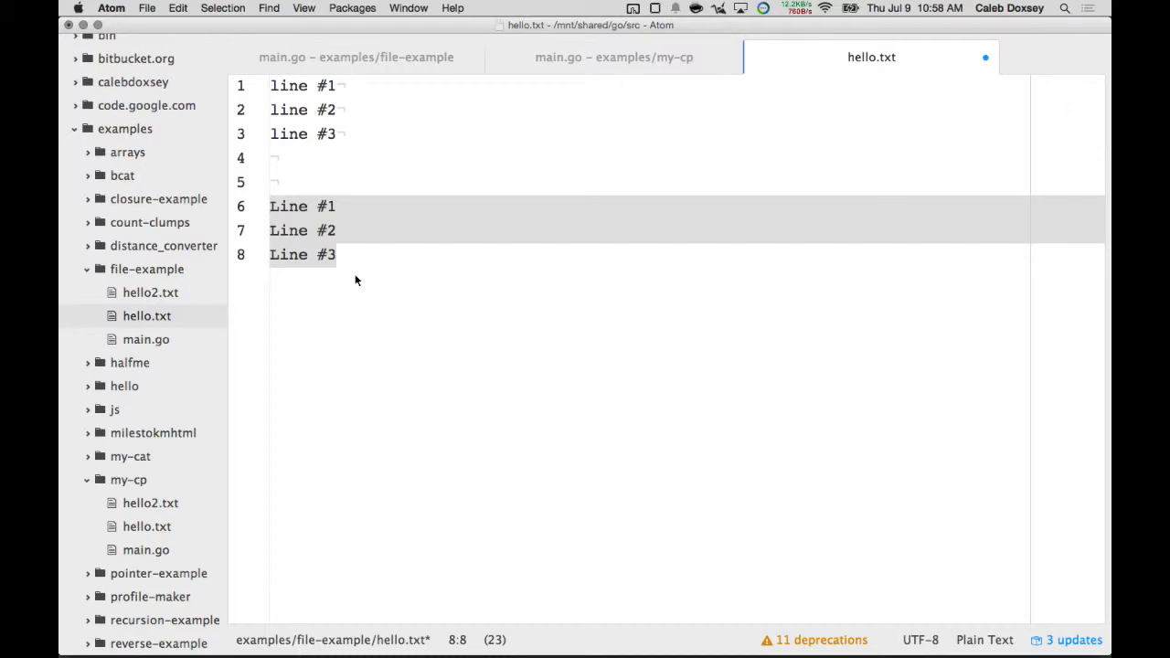
Step: Review the my-cp main.go and return to the file-example main.go
{"action": "left_click", "coordinate": [271, 183]}
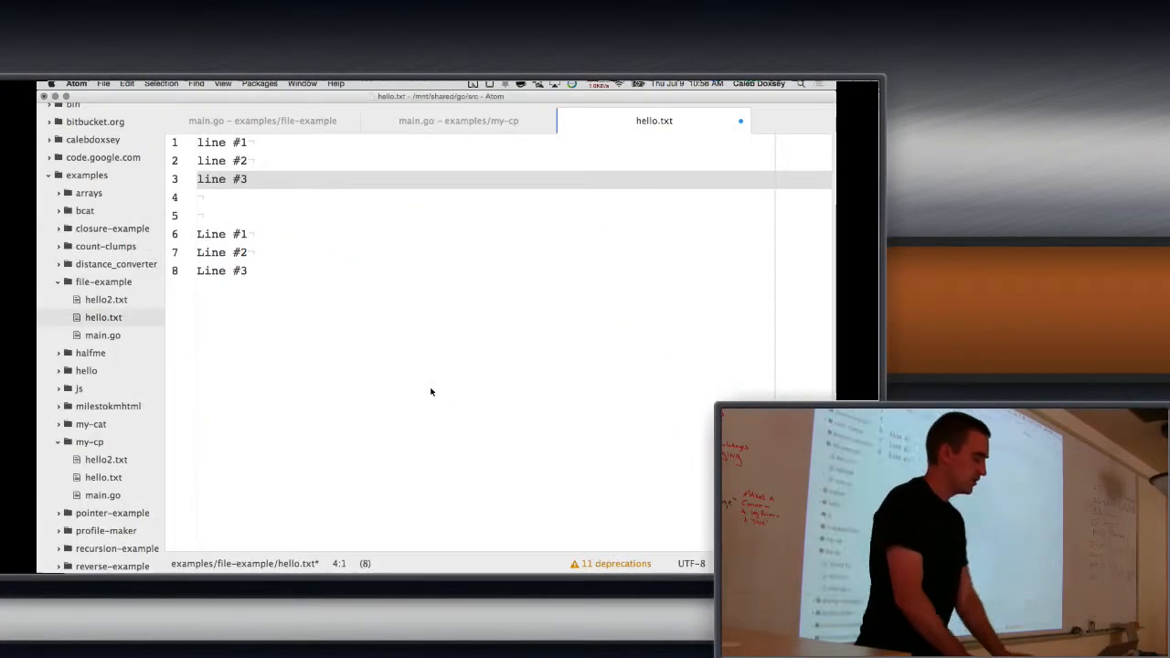
{"action": "left_click", "coordinate": [247, 271]}
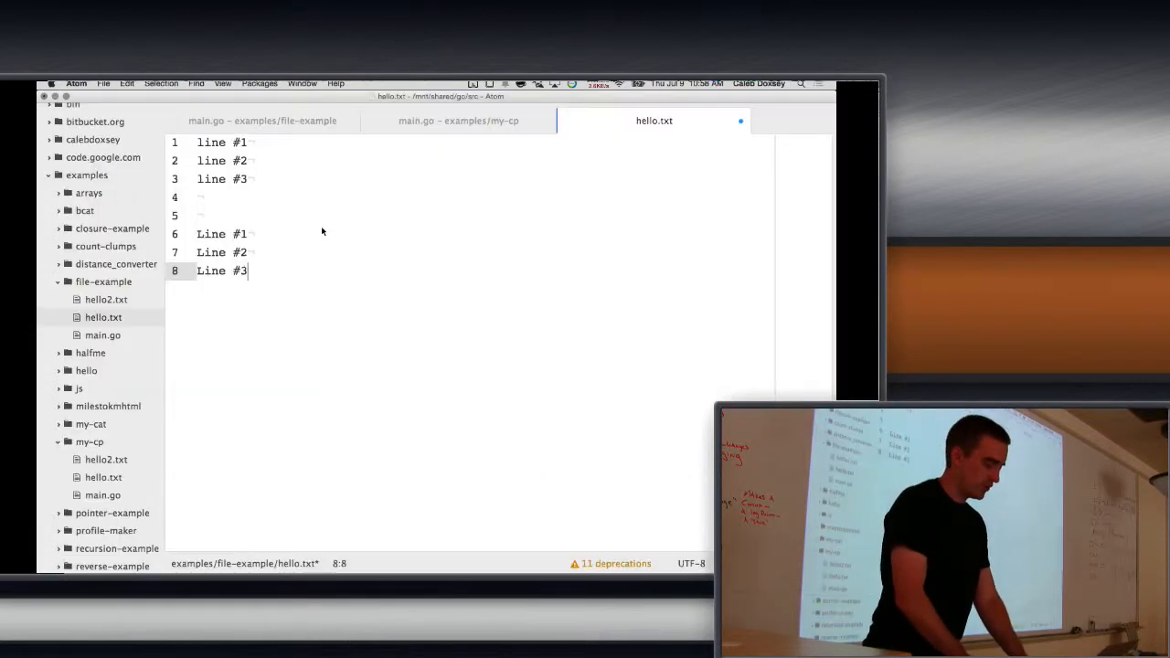
{"action": "left_click", "coordinate": [458, 120]}
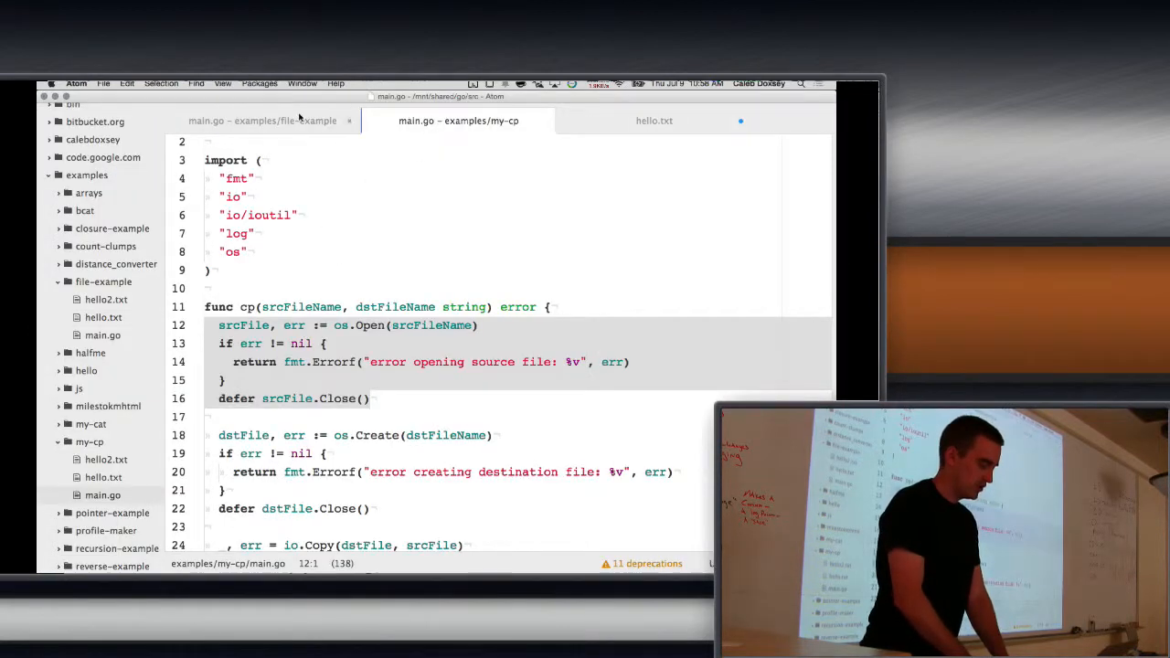
{"action": "left_click", "coordinate": [264, 120]}
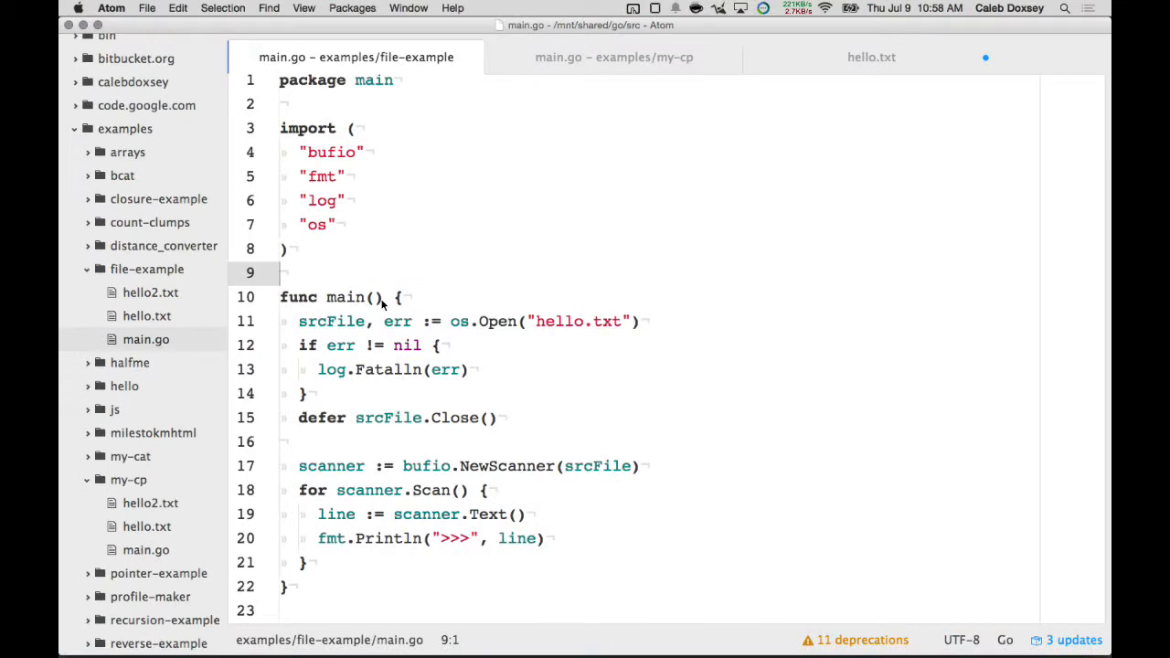
{"action": "mouse_move", "coordinate": [333, 552]}
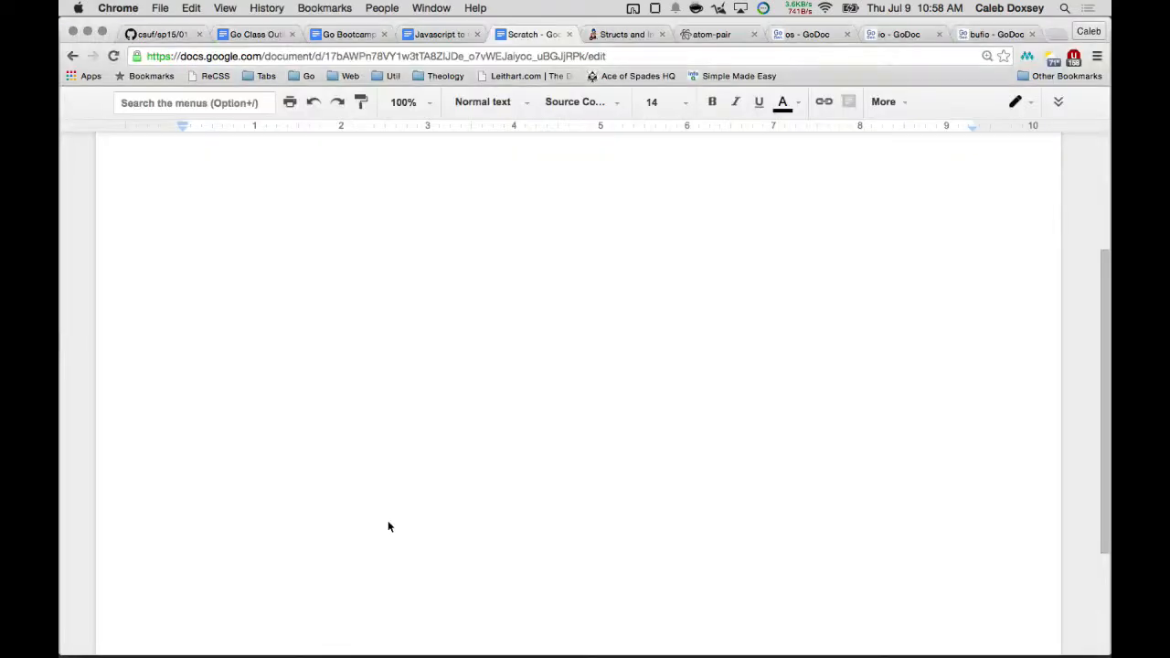
Step: Paste the file-example main function into the Scratch document and review it
{"action": "scroll", "scroll_direction": "down", "scroll_amount": 3}
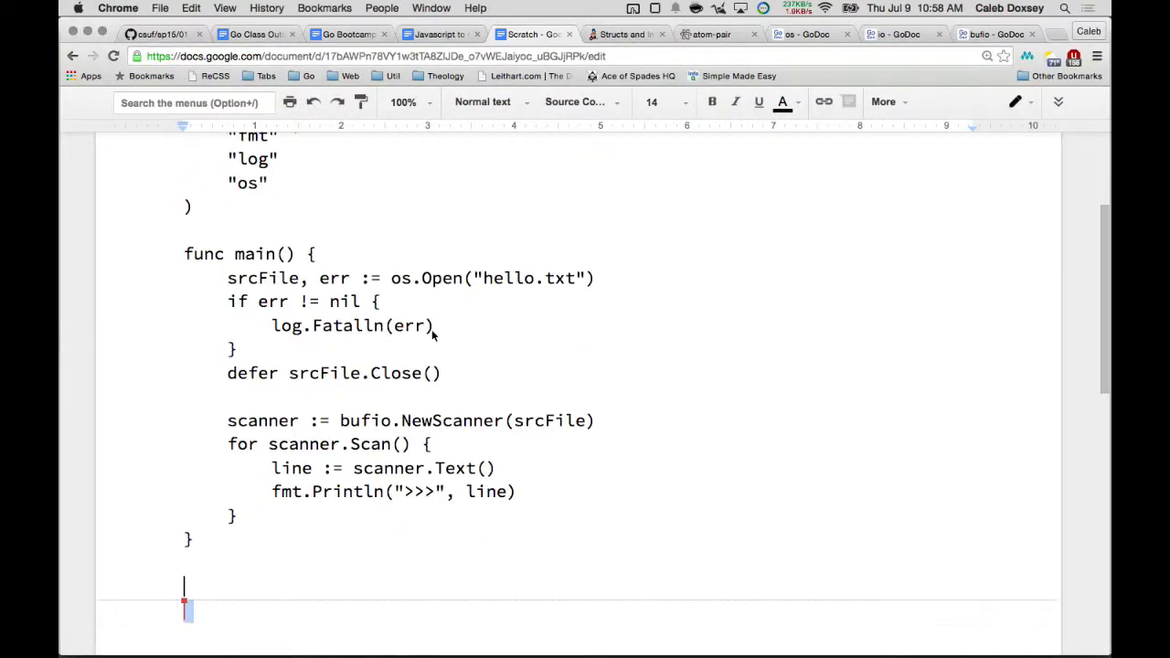